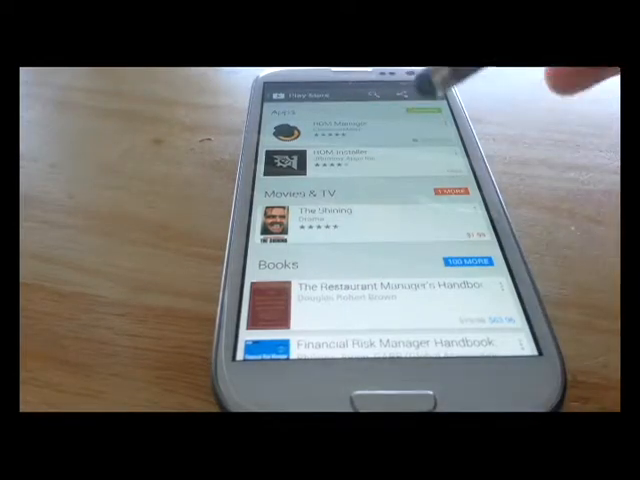
- Launch ROM Manager from the Play Store so its recovery and ROM options appear
{"action": "left_click", "coordinate": [356, 116]}
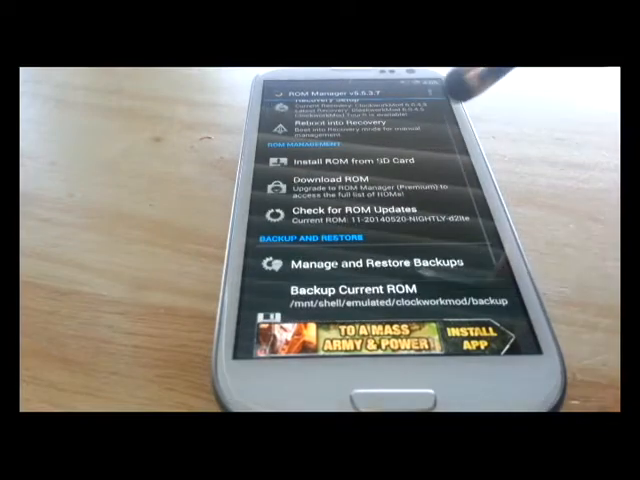
- Go into Recovery Setup, listing ClockworkMod Recovery and TWRP options
{"action": "left_click", "coordinate": [340, 184]}
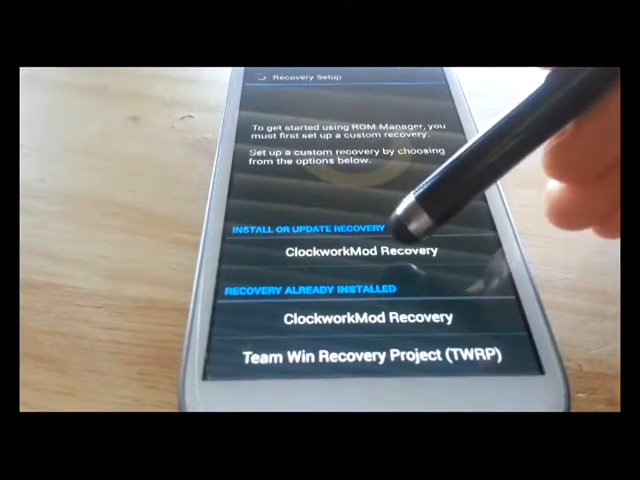
- Choose Install or Update ClockworkMod Recovery, reaching the Wi-Fi warning
{"action": "left_click", "coordinate": [360, 252]}
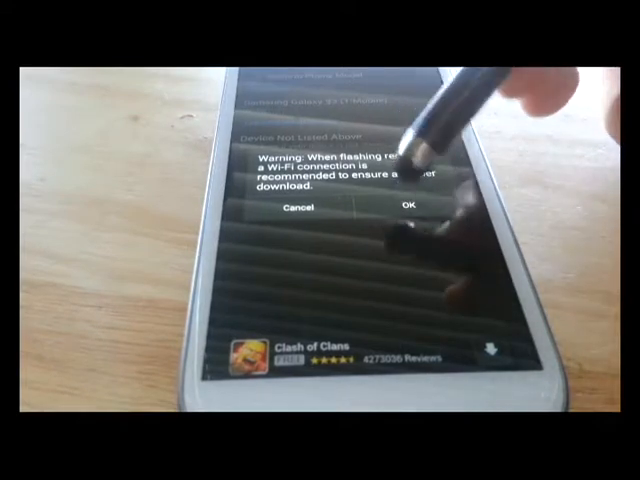
- Confirm the Wi-Fi warning and the ClockworkMod notice, returning to the main menu
{"action": "left_click", "coordinate": [408, 206]}
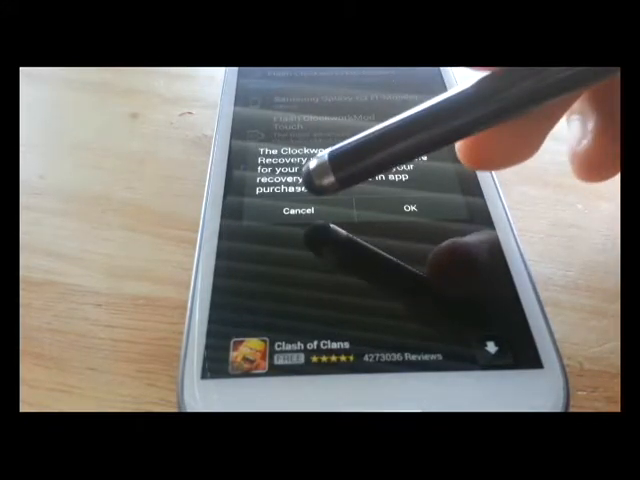
{"action": "left_click", "coordinate": [412, 208]}
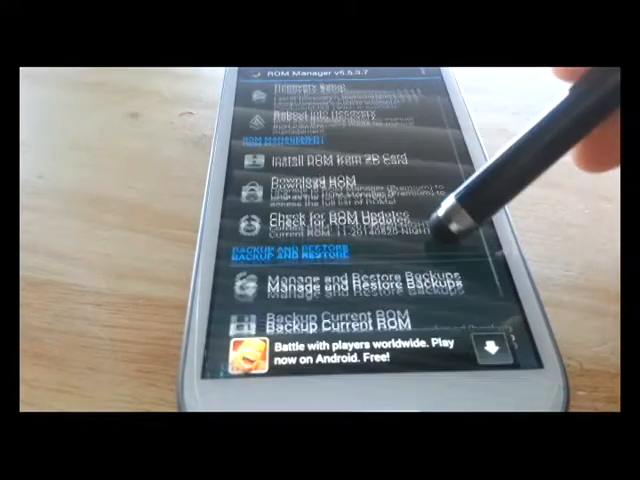